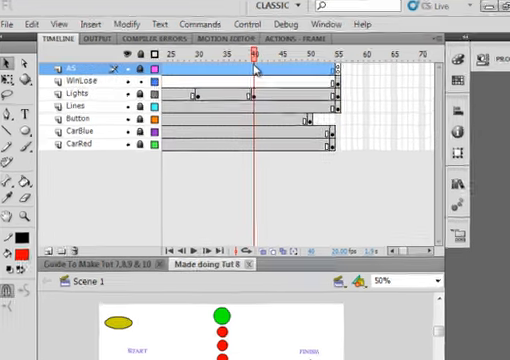
Add a keyframe at frame 40 on the AS layer and copy frame 1's start-button code
{"action": "right_click", "coordinate": [265, 68]}
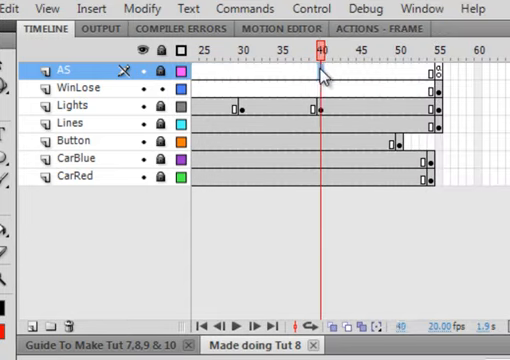
{"action": "right_click", "coordinate": [320, 70]}
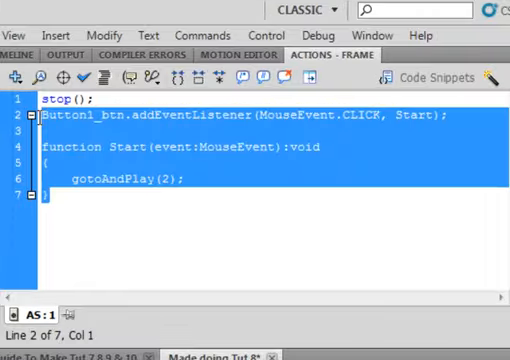
{"action": "right_click", "coordinate": [150, 150]}
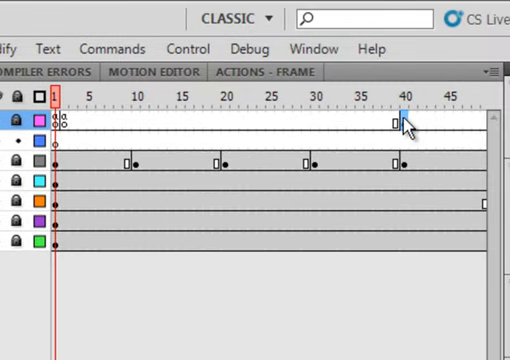
Paste the code into frame 40 and rename the handler Start to Win_Race, jumping to frame 56
{"action": "left_click", "coordinate": [275, 72]}
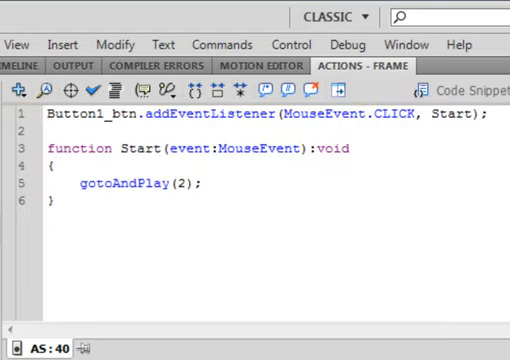
{"action": "left_click", "coordinate": [185, 184]}
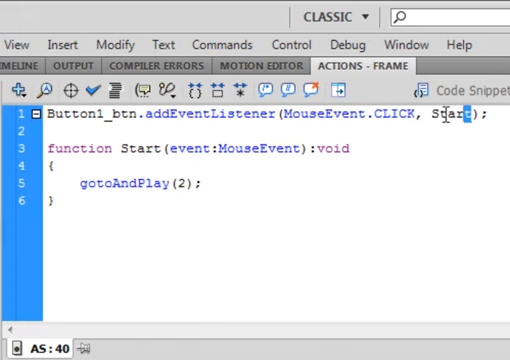
{"action": "double_click", "coordinate": [451, 115]}
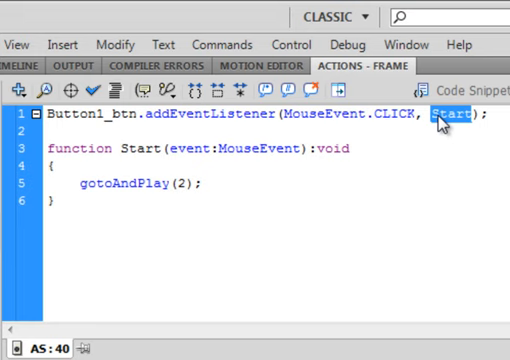
{"action": "type", "text": "Win_Race"}
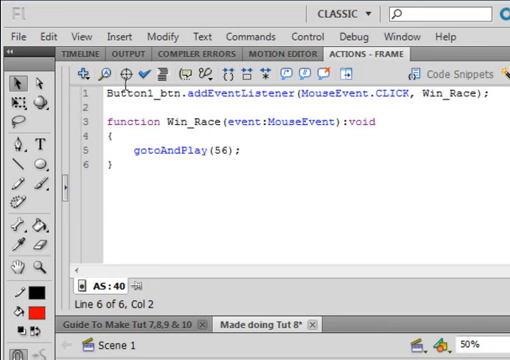
Give frame 1 of the Button layer a stop(); action
{"action": "left_click", "coordinate": [90, 48]}
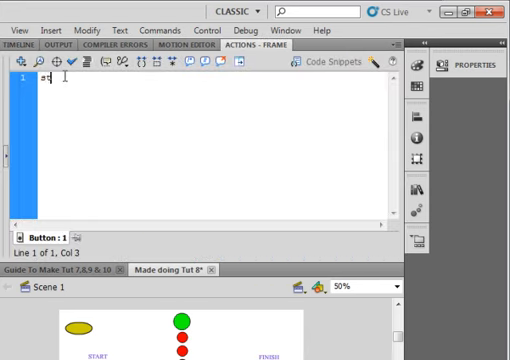
{"action": "type", "text": "stop"}
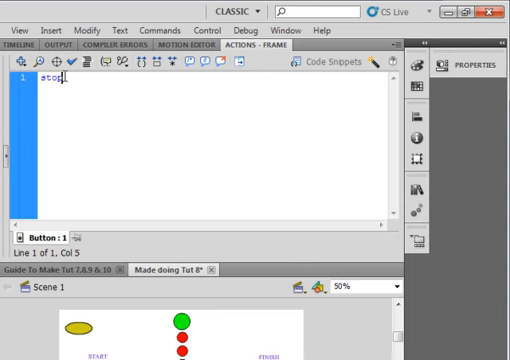
{"action": "type", "text": "()"}
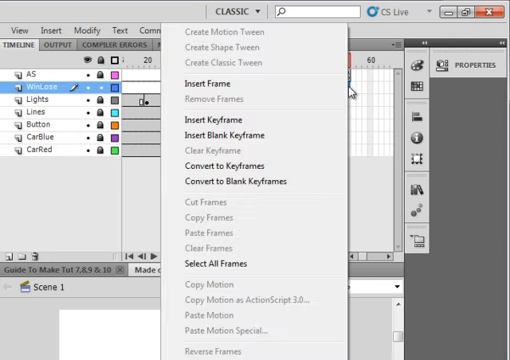
Insert a keyframe on WinLose and copy the red and blue cars from the stage
{"action": "left_click", "coordinate": [227, 133]}
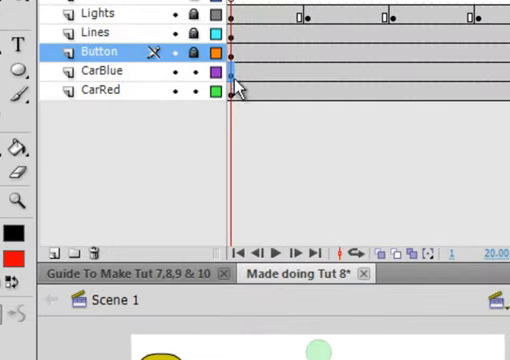
{"action": "left_click", "coordinate": [95, 90]}
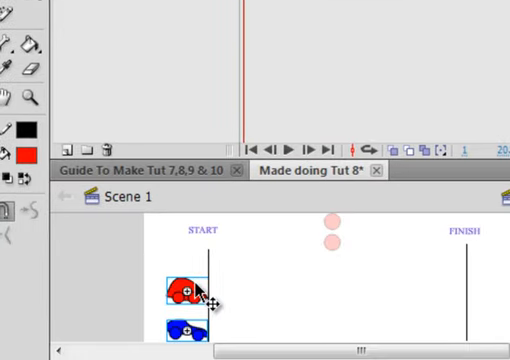
{"action": "right_click", "coordinate": [185, 293]}
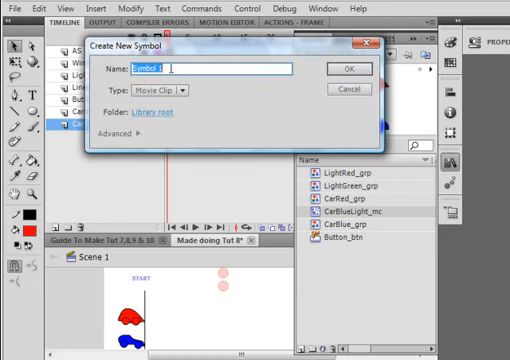
Create a new Movie Clip symbol named CarBlueWins_mc
{"action": "type", "text": "CarBlueWi"}
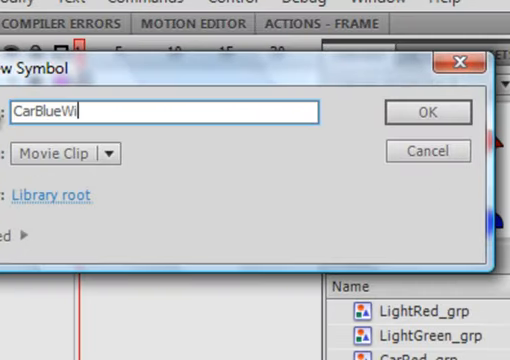
{"action": "type", "text": "ns_mc"}
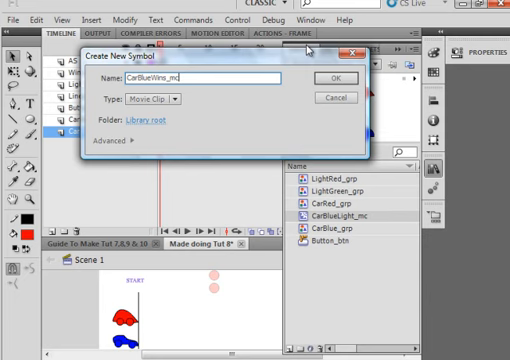
{"action": "left_click", "coordinate": [331, 76]}
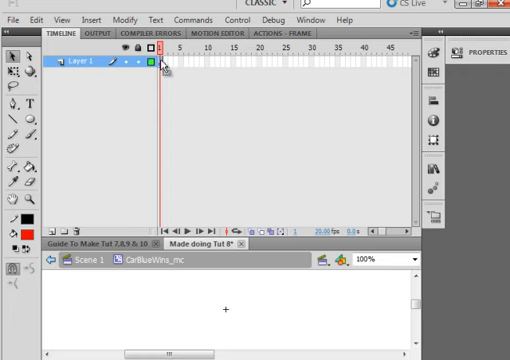
{"action": "mouse_move", "coordinate": [315, 232]}
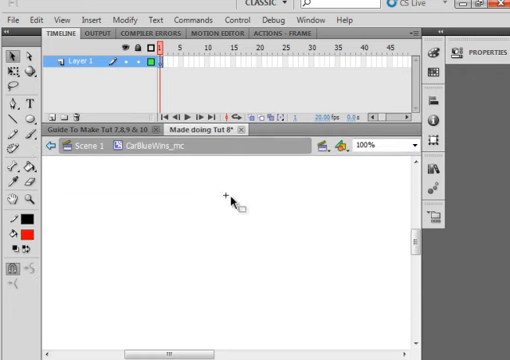
Paste both cars, cut the red car and paste it in place on a new layer
{"action": "right_click", "coordinate": [230, 197]}
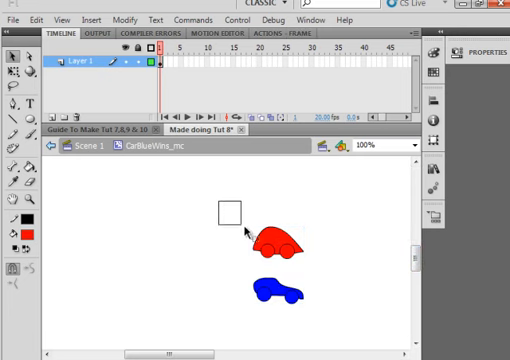
{"action": "right_click", "coordinate": [275, 218]}
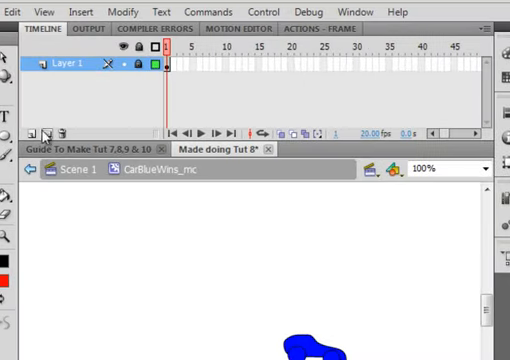
{"action": "left_click", "coordinate": [42, 135]}
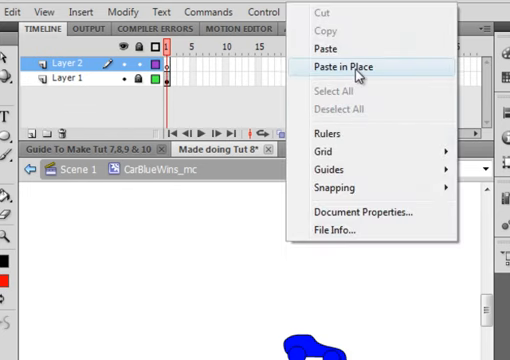
{"action": "left_click", "coordinate": [348, 66]}
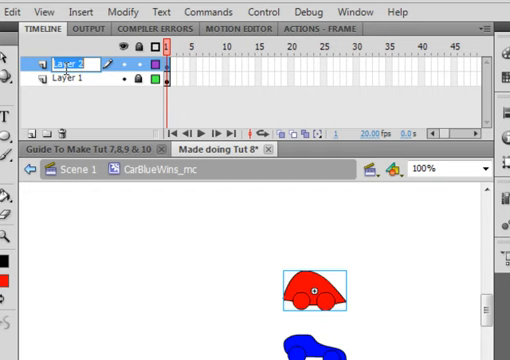
Rename the two layers Red and Blue
{"action": "double_click", "coordinate": [55, 57]}
{"action": "type", "text": "Red"}
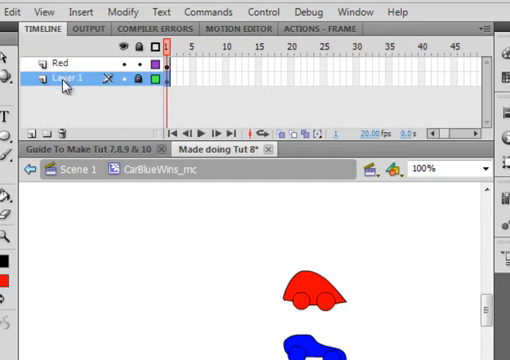
{"action": "double_click", "coordinate": [60, 82]}
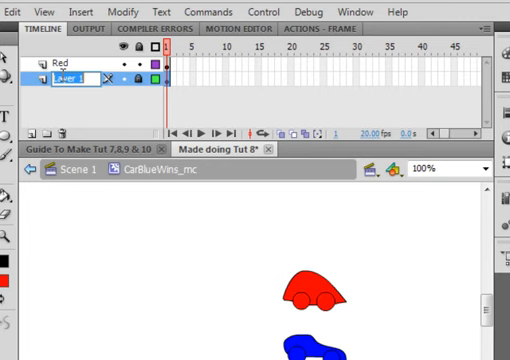
{"action": "type", "text": "Blue"}
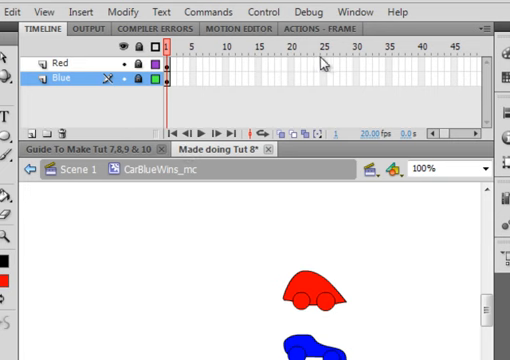
{"action": "mouse_move", "coordinate": [327, 88]}
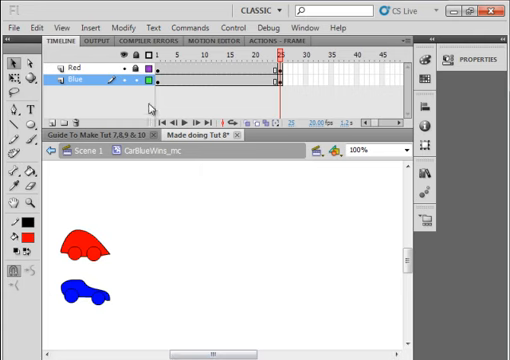
Tween the blue car rightward from frame 1 to frame 25
{"action": "left_click", "coordinate": [82, 290]}
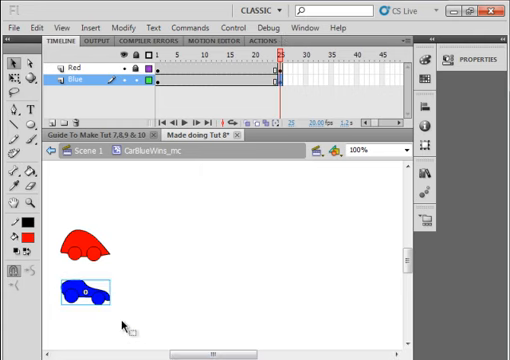
{"action": "left_click_drag", "start_coordinate": [88, 290], "coordinate": [92, 283]}
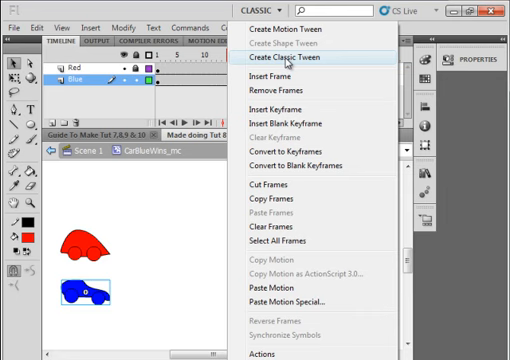
{"action": "left_click", "coordinate": [295, 57]}
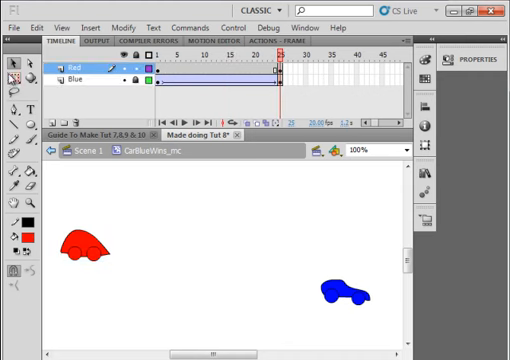
Move the red car's frame-25 keyframe right beside the blue car and tween it
{"action": "left_click", "coordinate": [78, 240]}
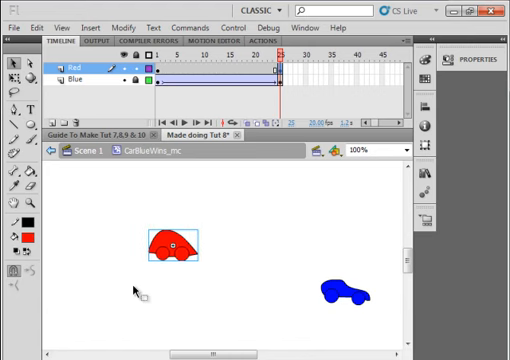
{"action": "left_click_drag", "start_coordinate": [177, 247], "coordinate": [210, 248]}
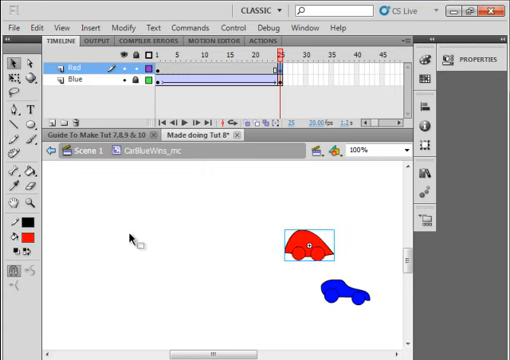
{"action": "right_click", "coordinate": [180, 72]}
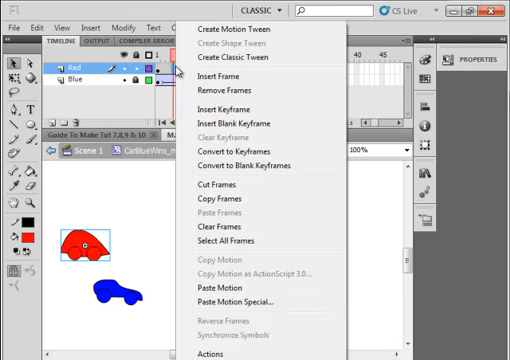
{"action": "mouse_move", "coordinate": [240, 58]}
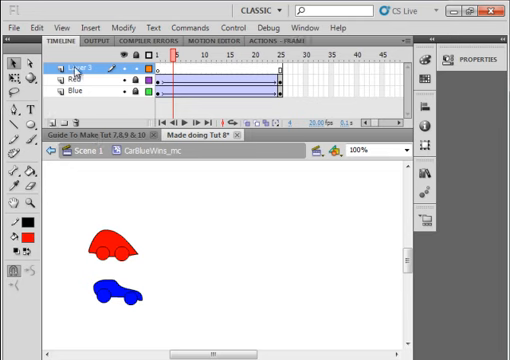
Name the new layer AS and put stop(); on its frame 25
{"action": "double_click", "coordinate": [78, 66]}
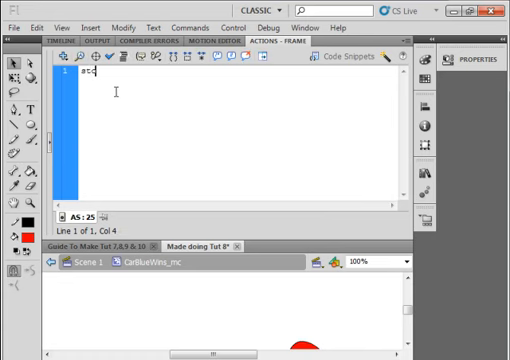
{"action": "type", "text": "stop ()"}
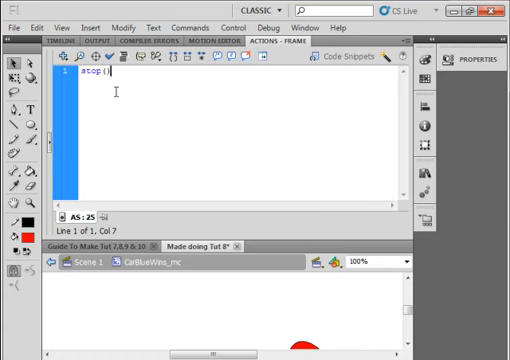
{"action": "type", "text": ";"}
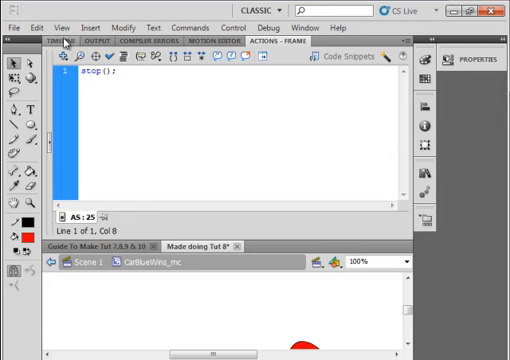
{"action": "left_click", "coordinate": [62, 39]}
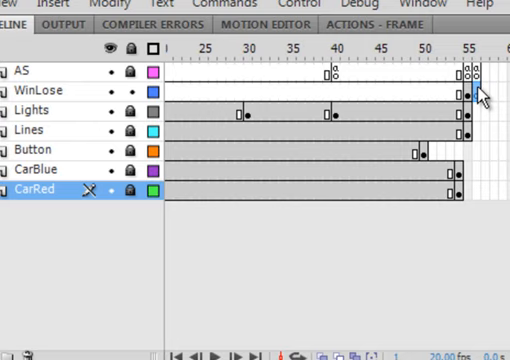
Return to Scene 1 and select frame 56 on the WinLose layer
{"action": "left_click", "coordinate": [40, 88]}
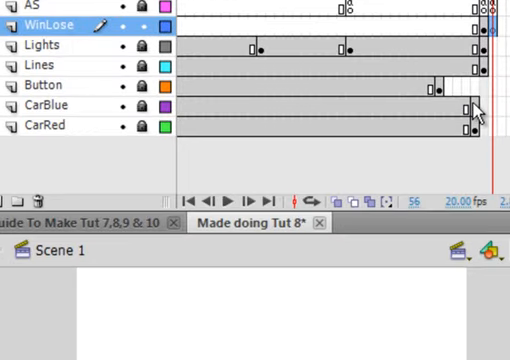
{"action": "left_click", "coordinate": [45, 127]}
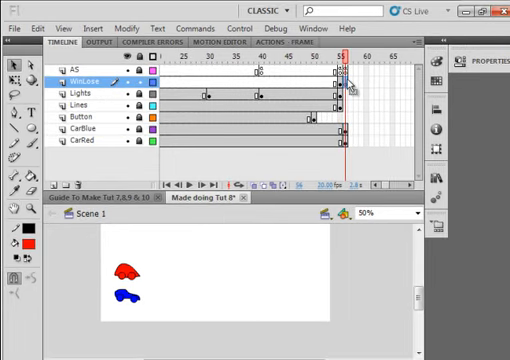
{"action": "mouse_move", "coordinate": [437, 178]}
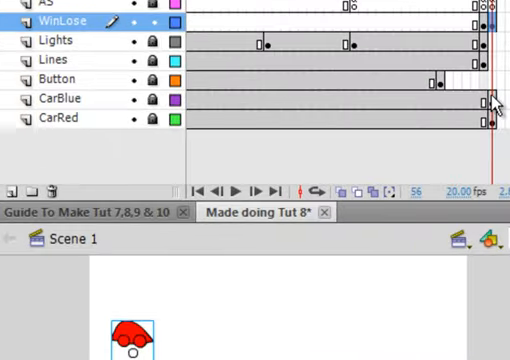
Select frame 56 on both CarRed and CarBlue and bring up their frame commands
{"action": "left_click", "coordinate": [60, 118]}
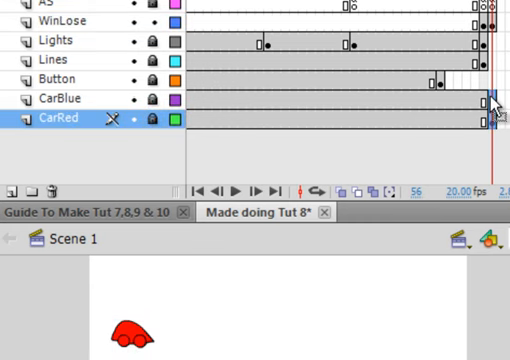
{"action": "left_click", "coordinate": [480, 98]}
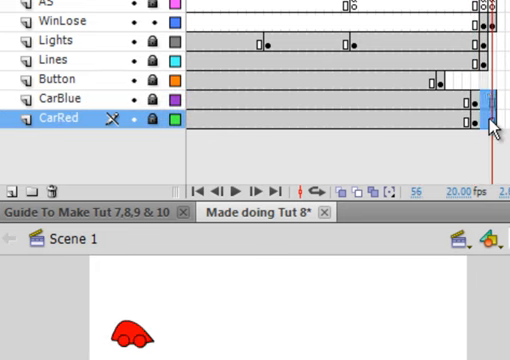
{"action": "right_click", "coordinate": [485, 120]}
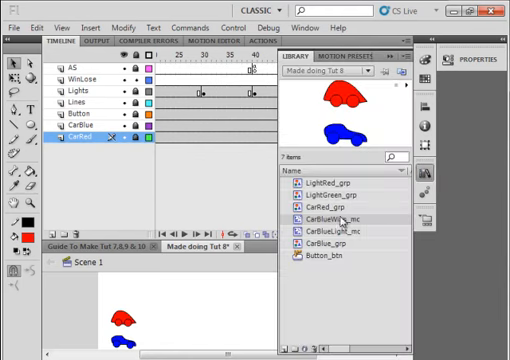
Add a Text layer in CarBlueWins_mc holding the blue YOU WIN message above the cars
{"action": "double_click", "coordinate": [345, 215]}
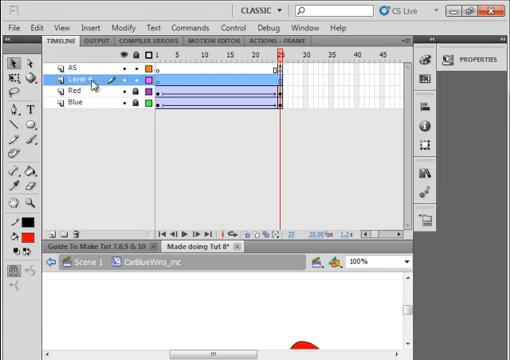
{"action": "double_click", "coordinate": [78, 78]}
{"action": "type", "text": "YOU WI"}
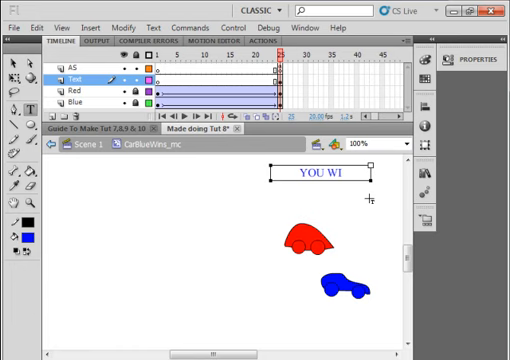
{"action": "type", "text": "N"}
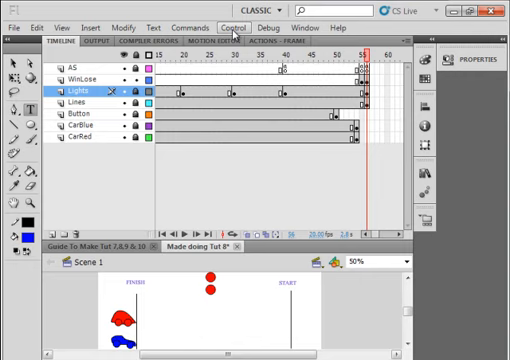
{"action": "left_click", "coordinate": [219, 27]}
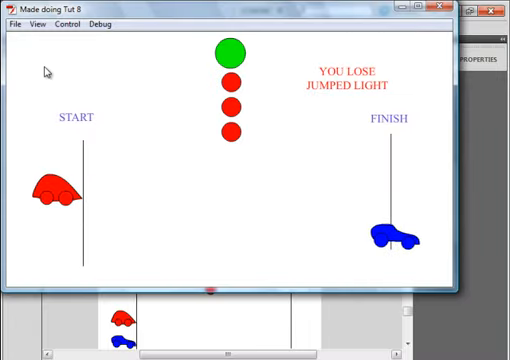
{"action": "mouse_move", "coordinate": [228, 58]}
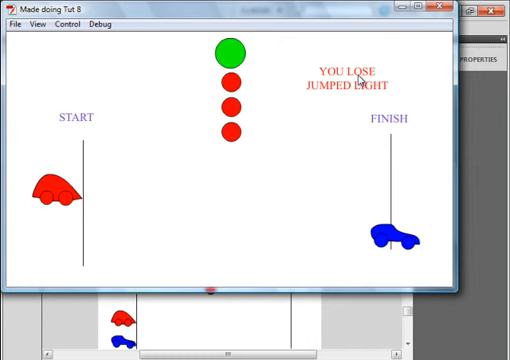
{"action": "mouse_move", "coordinate": [423, 30]}
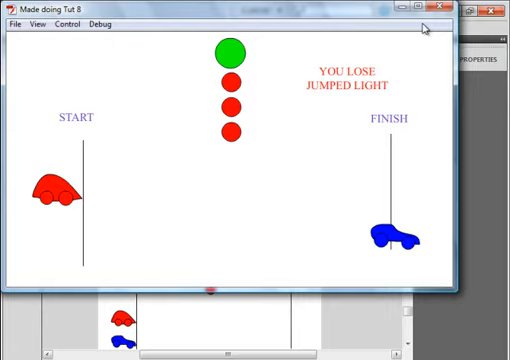
{"action": "left_click", "coordinate": [438, 9]}
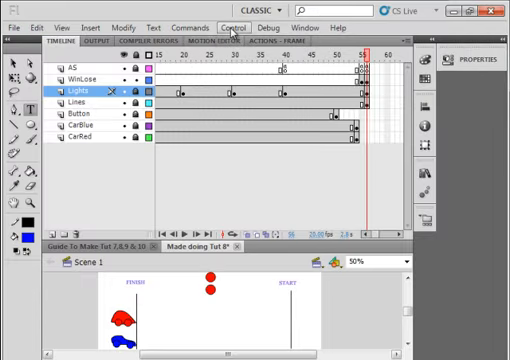
Run Test Movie again so the race plays out with the blue car winning
{"action": "left_click", "coordinate": [235, 27]}
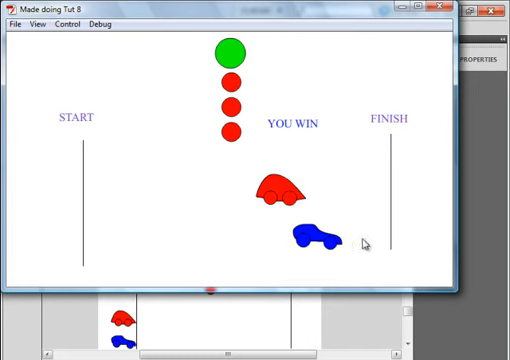
{"action": "mouse_move", "coordinate": [352, 241]}
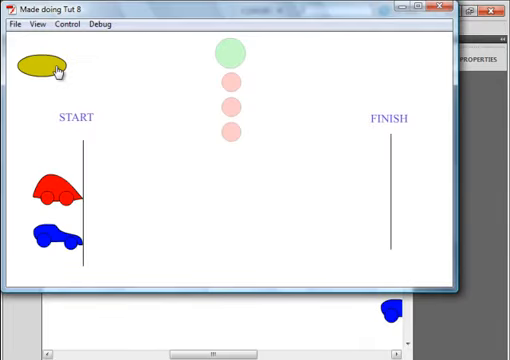
{"action": "mouse_move", "coordinate": [213, 57]}
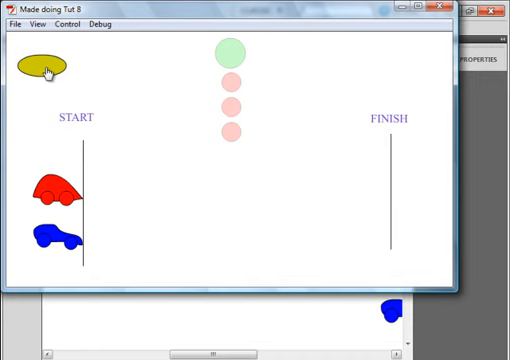
{"action": "mouse_move", "coordinate": [240, 65]}
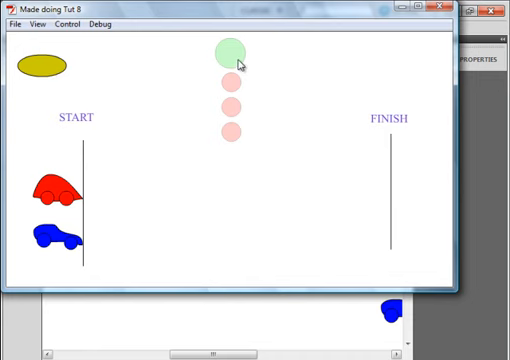
{"action": "mouse_move", "coordinate": [393, 215]}
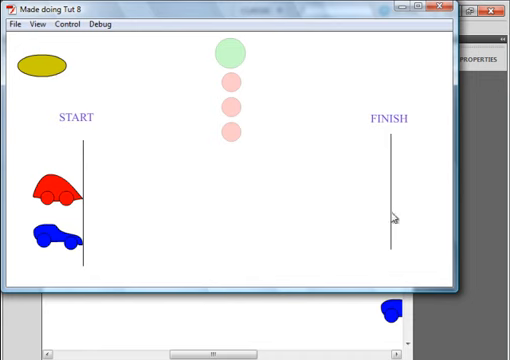